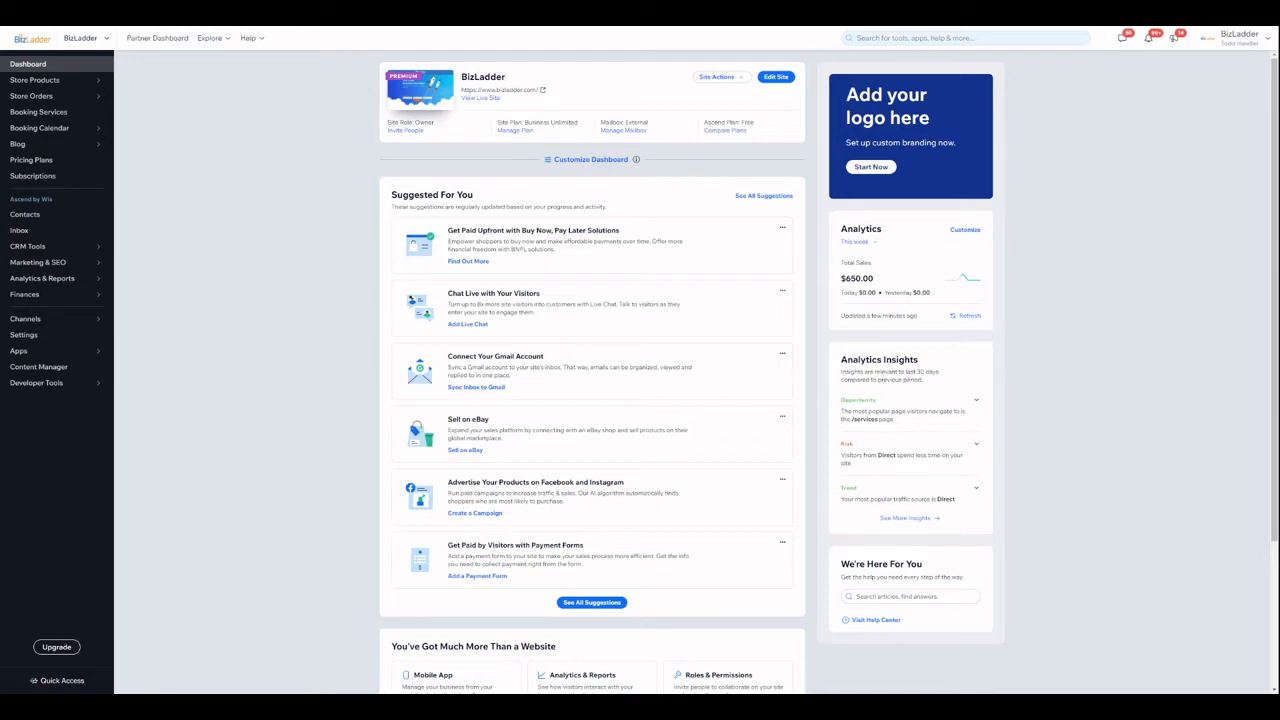
mouse_move(920, 152)
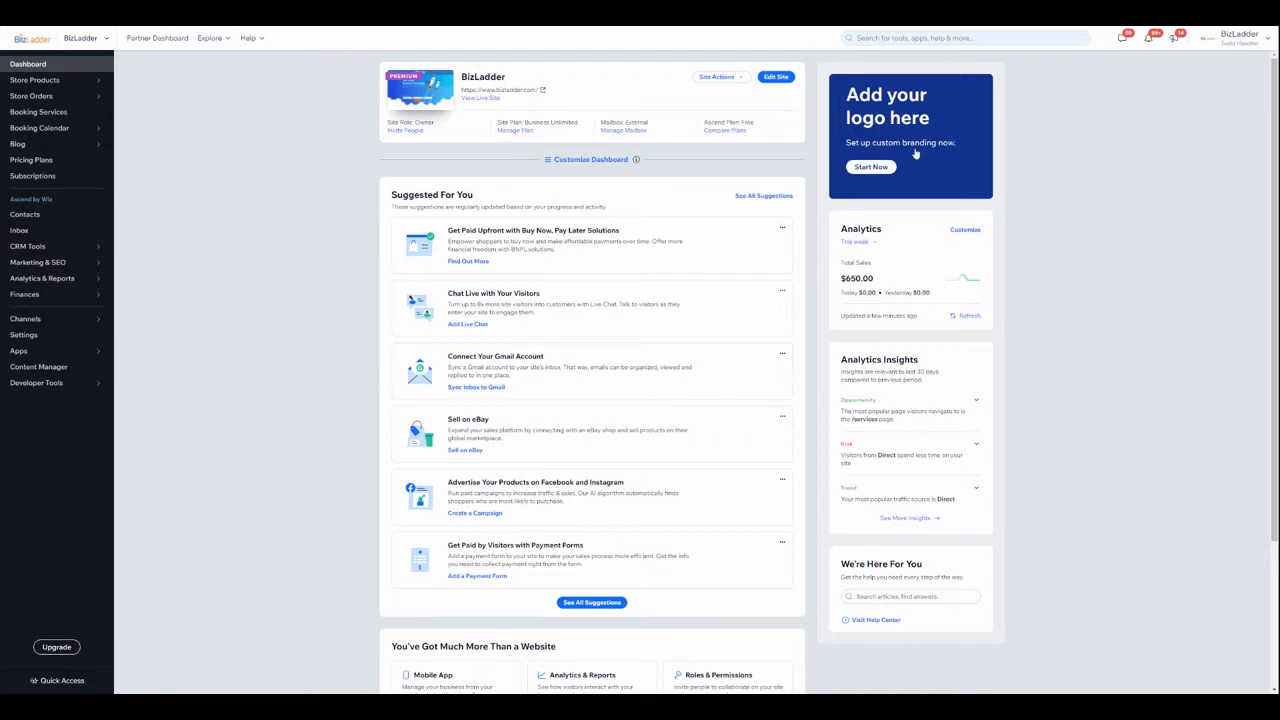
Reach the eCommerce Order settings from the site Settings overview under eCommerce & Finance.
click(24, 334)
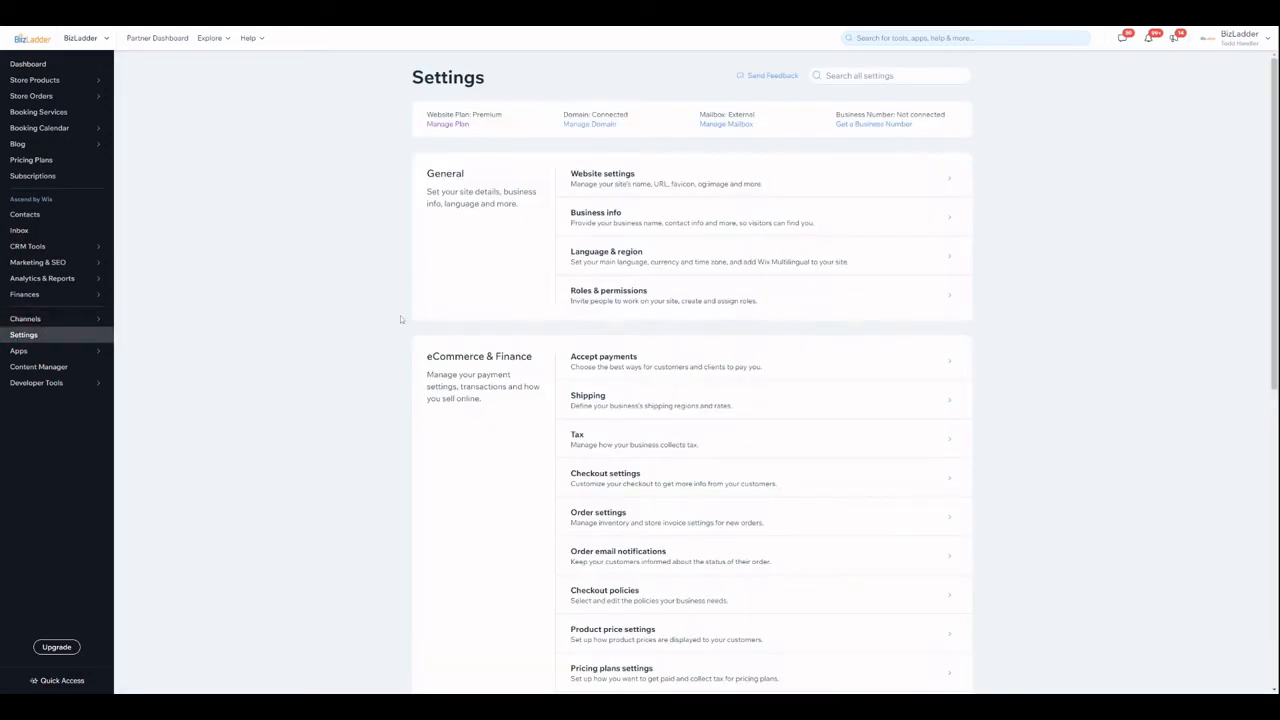
scroll(down, 3)
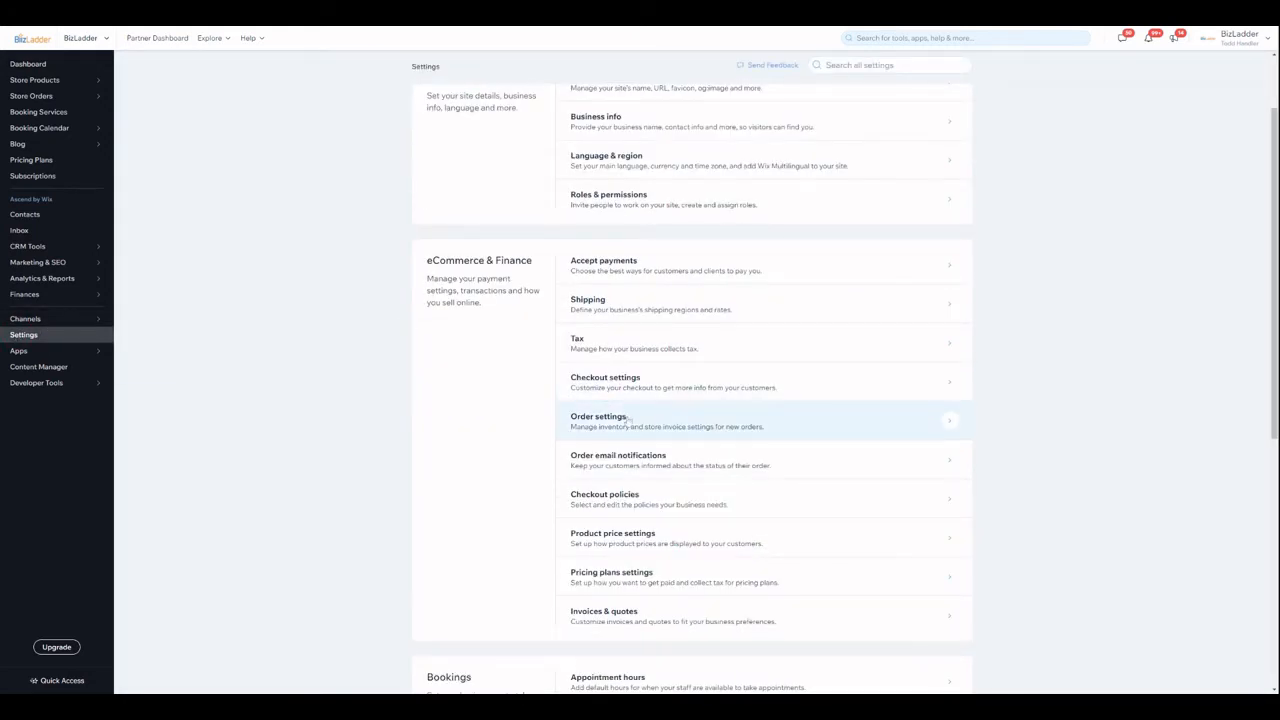
click(596, 420)
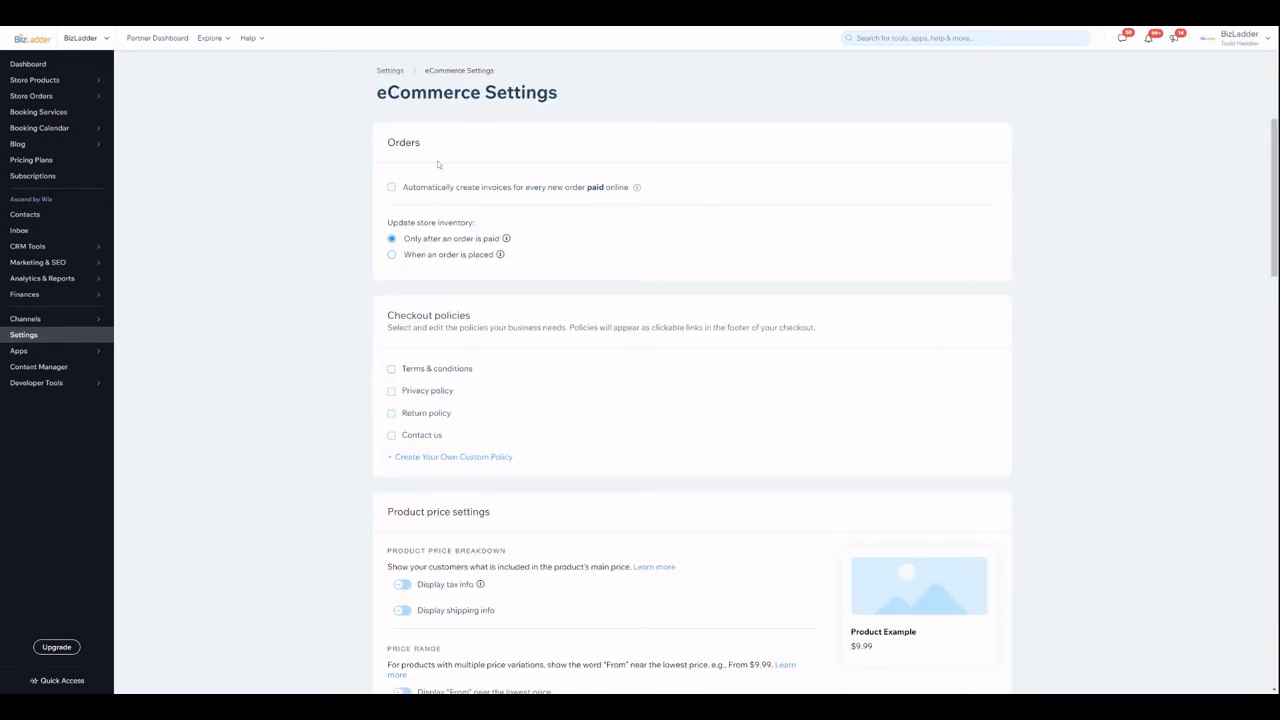
click(392, 188)
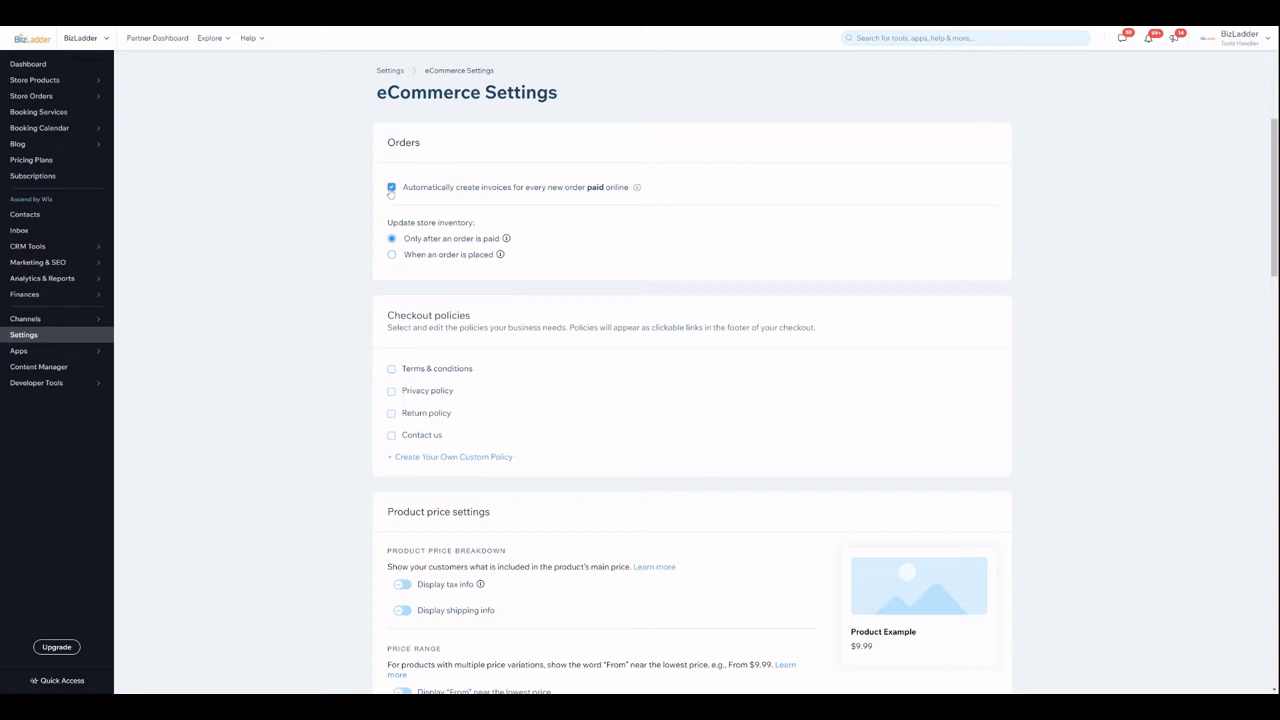
mouse_move(392, 256)
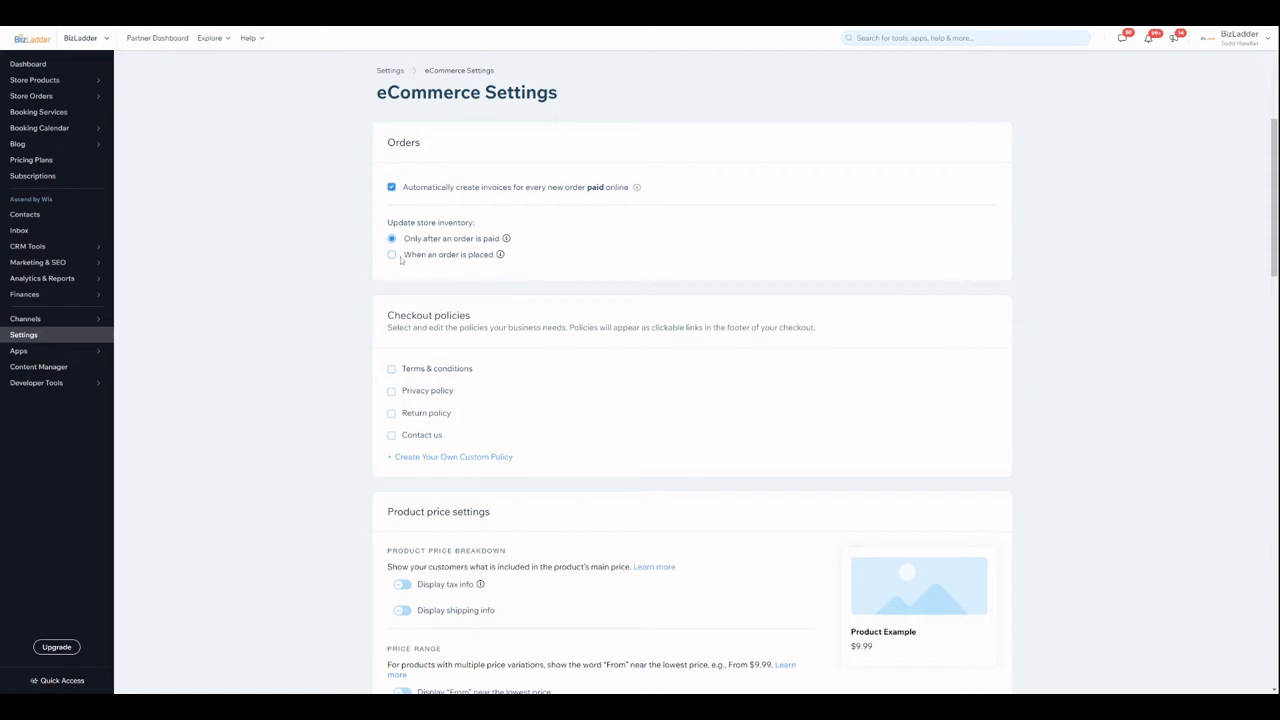
mouse_move(492, 222)
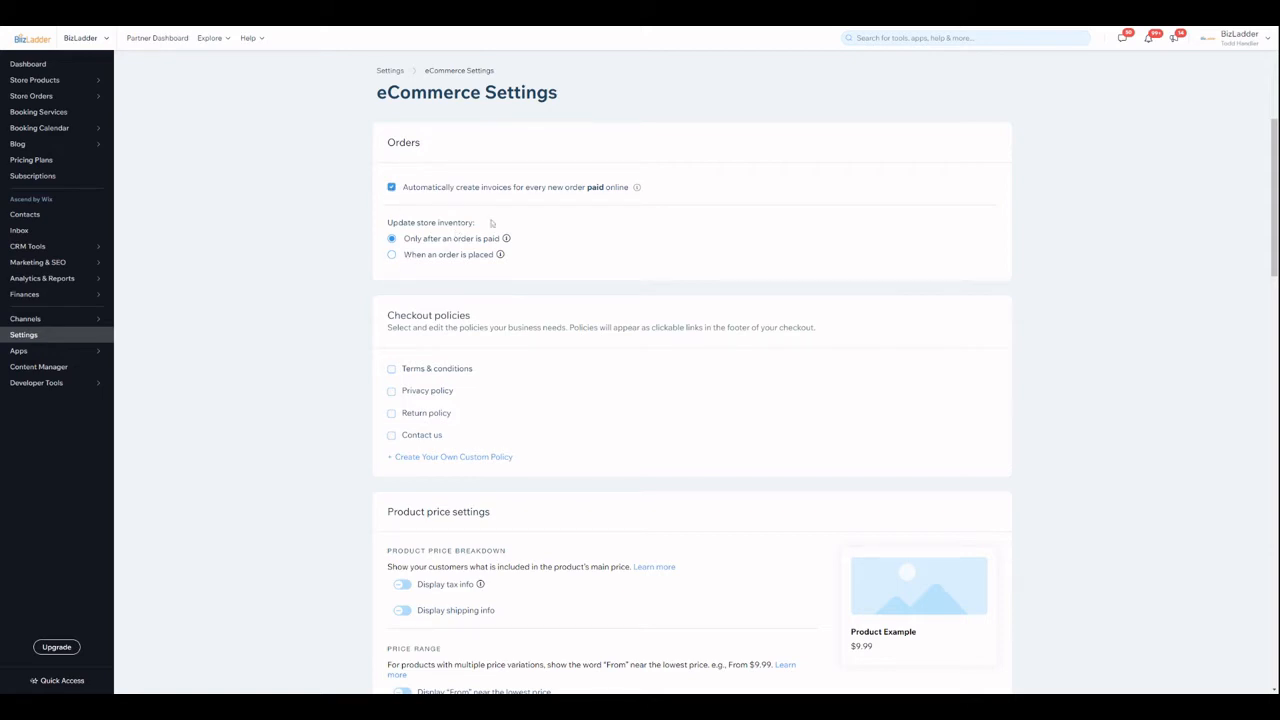
click(392, 188)
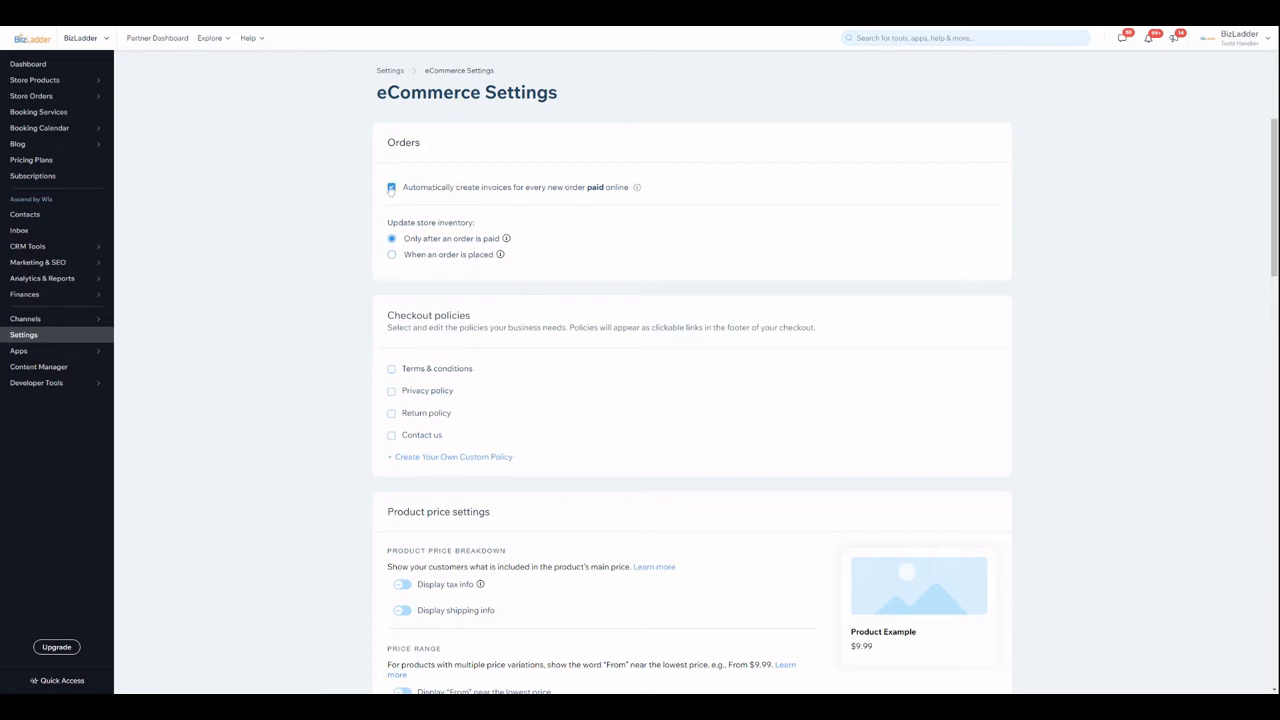
click(392, 188)
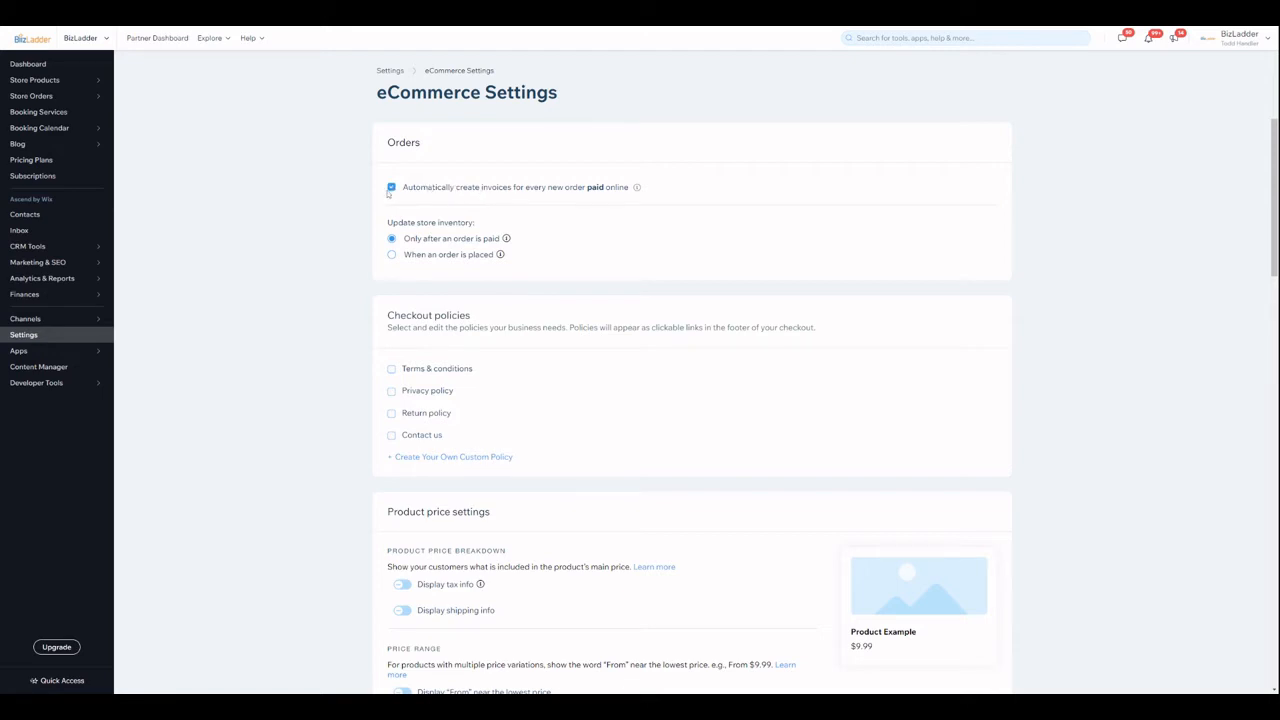
click(390, 188)
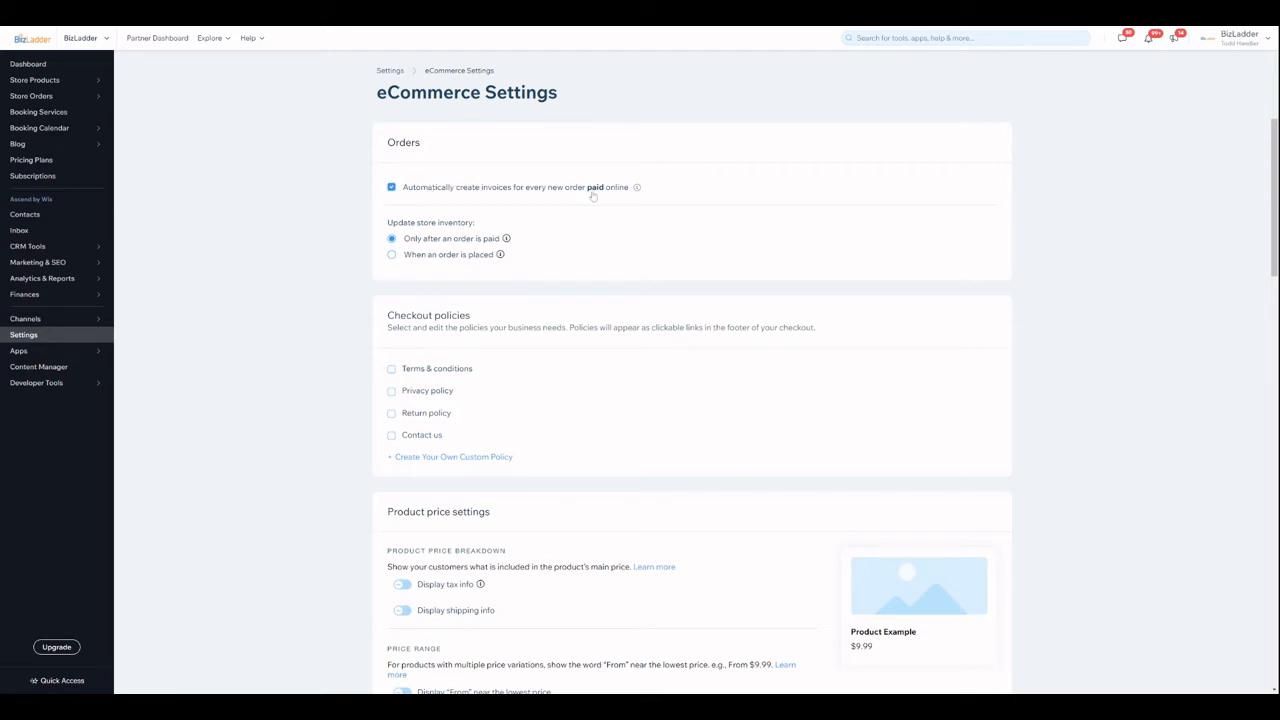
click(392, 188)
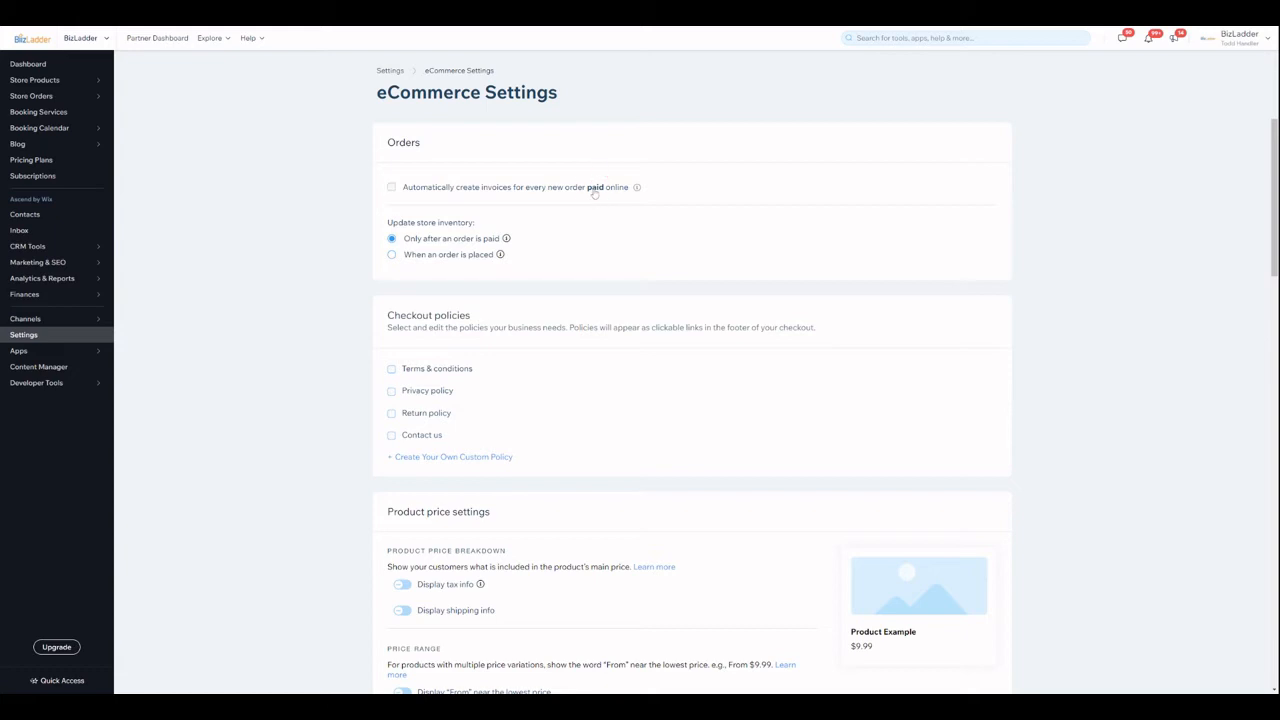
click(392, 188)
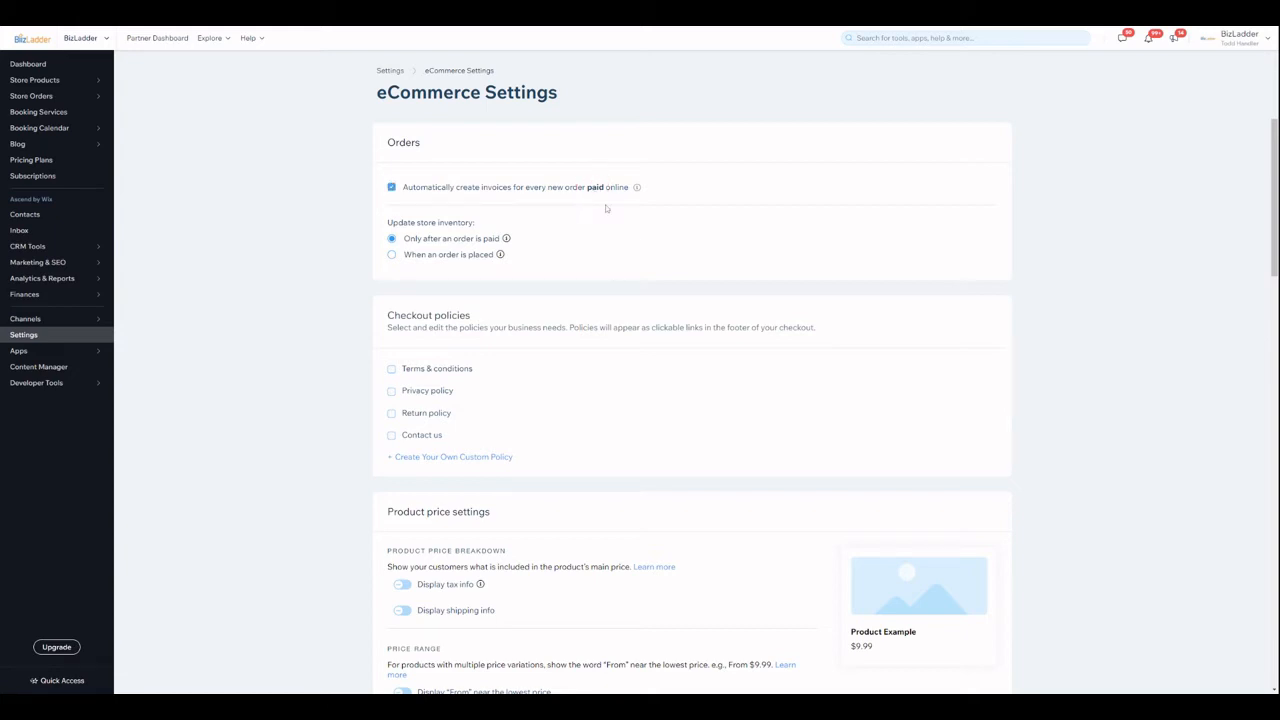
scroll(down, 3)
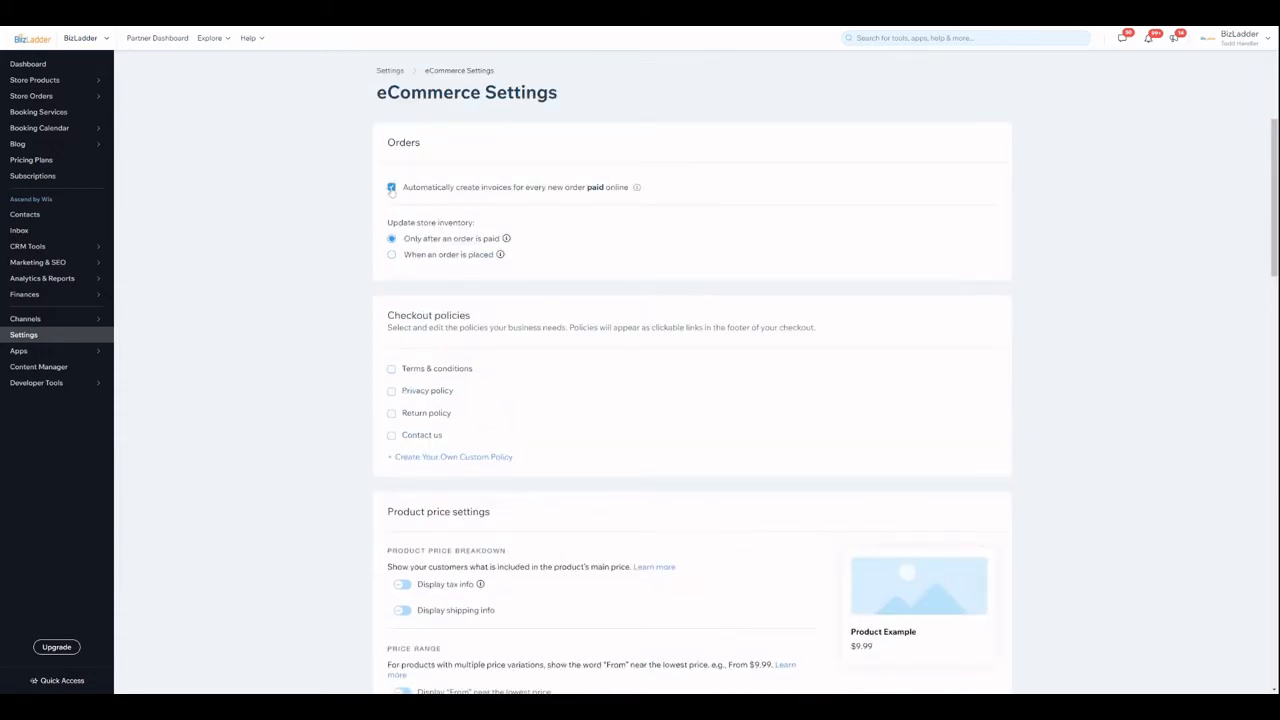
click(392, 188)
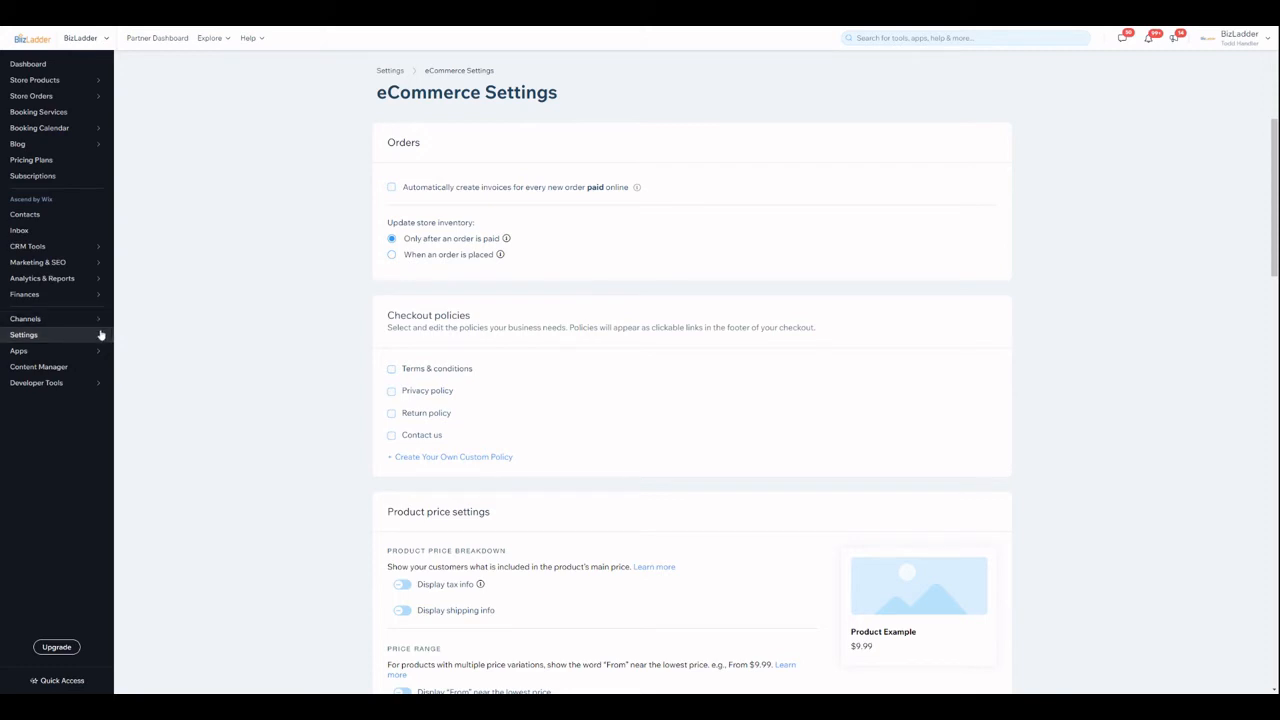
Return to the Settings overview and go into Invoices & quotes under eCommerce & Finance.
click(24, 334)
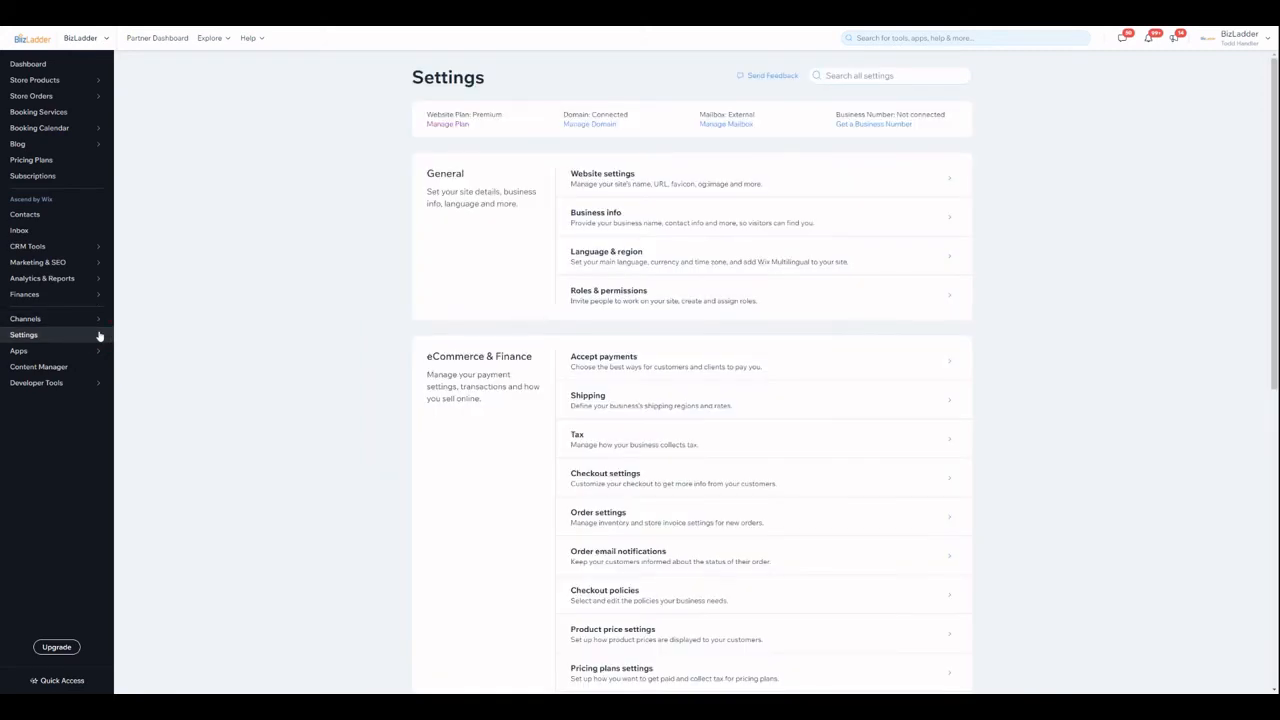
mouse_move(772, 172)
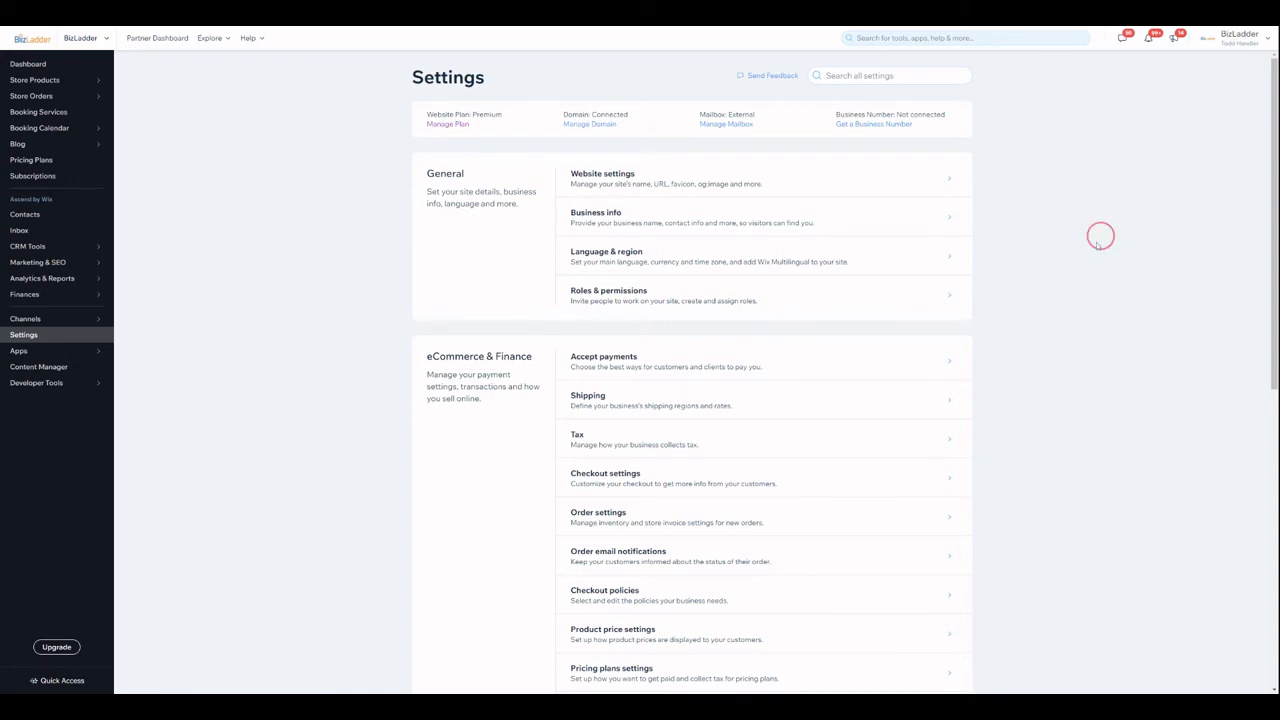
scroll(down, 3)
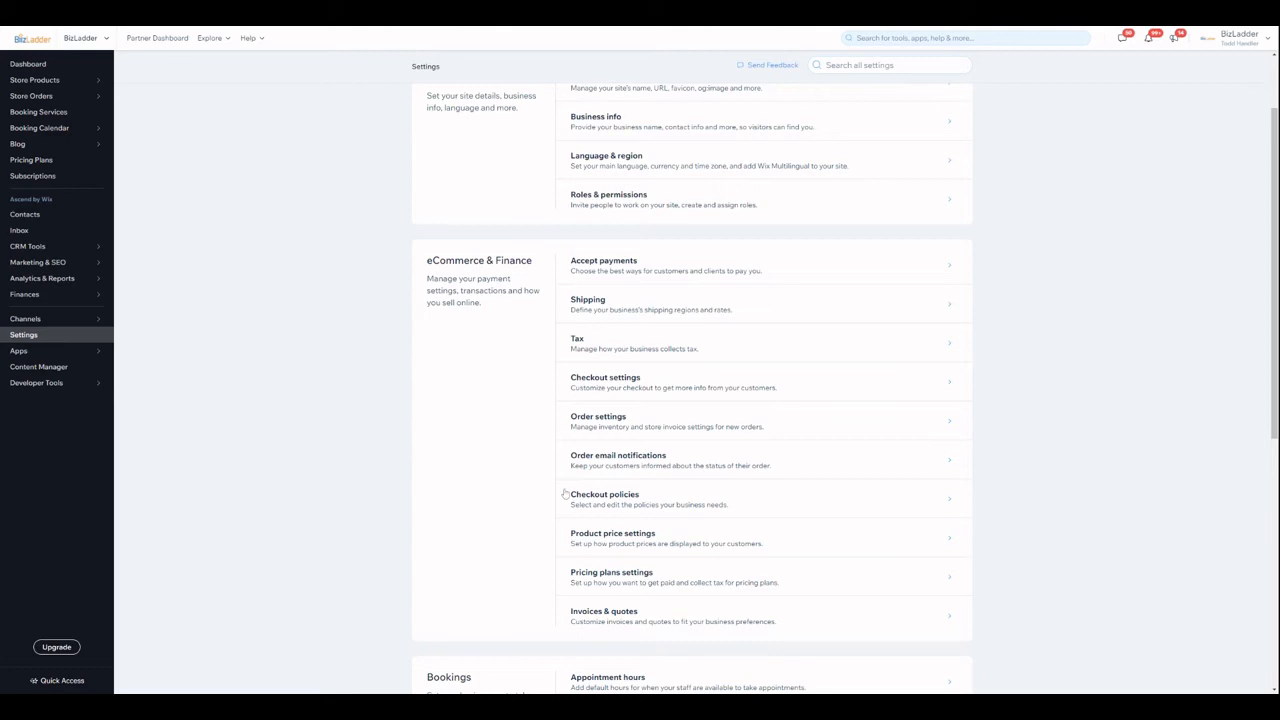
mouse_move(624, 624)
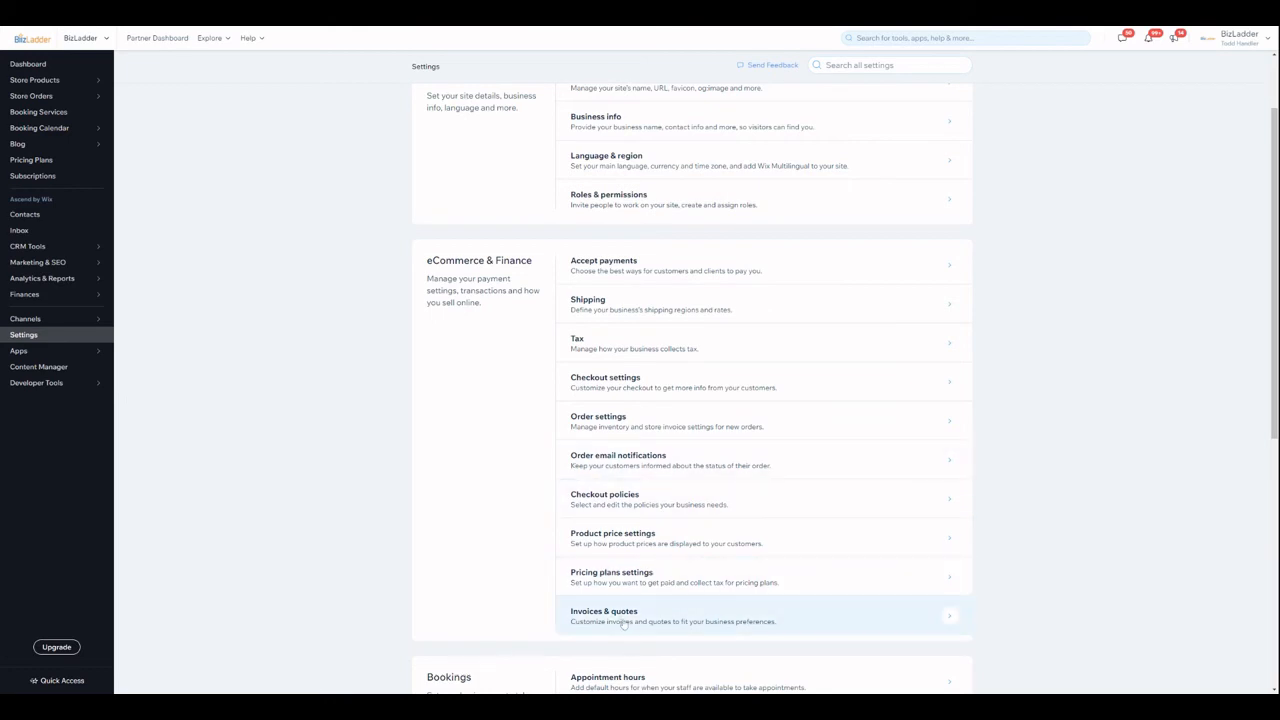
click(624, 628)
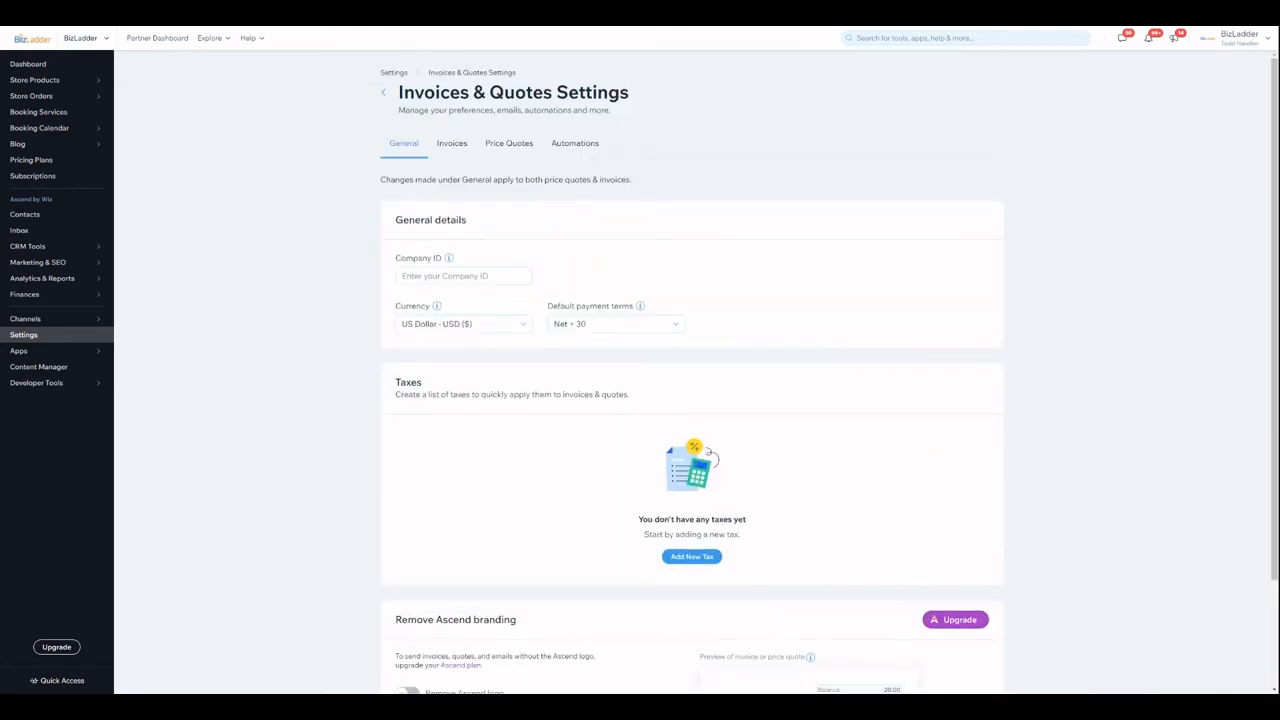
Show the Edit Invoice Template section with its live preview on the Invoices tab.
click(452, 144)
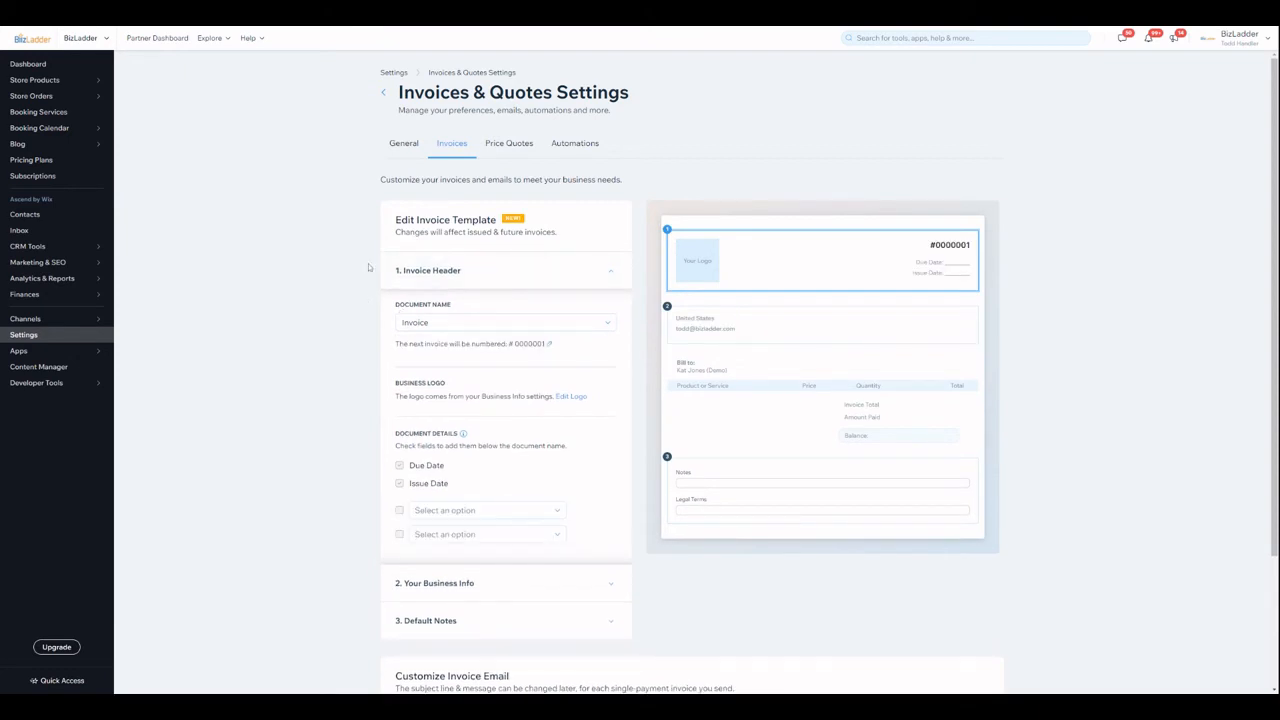
scroll(down, 3)
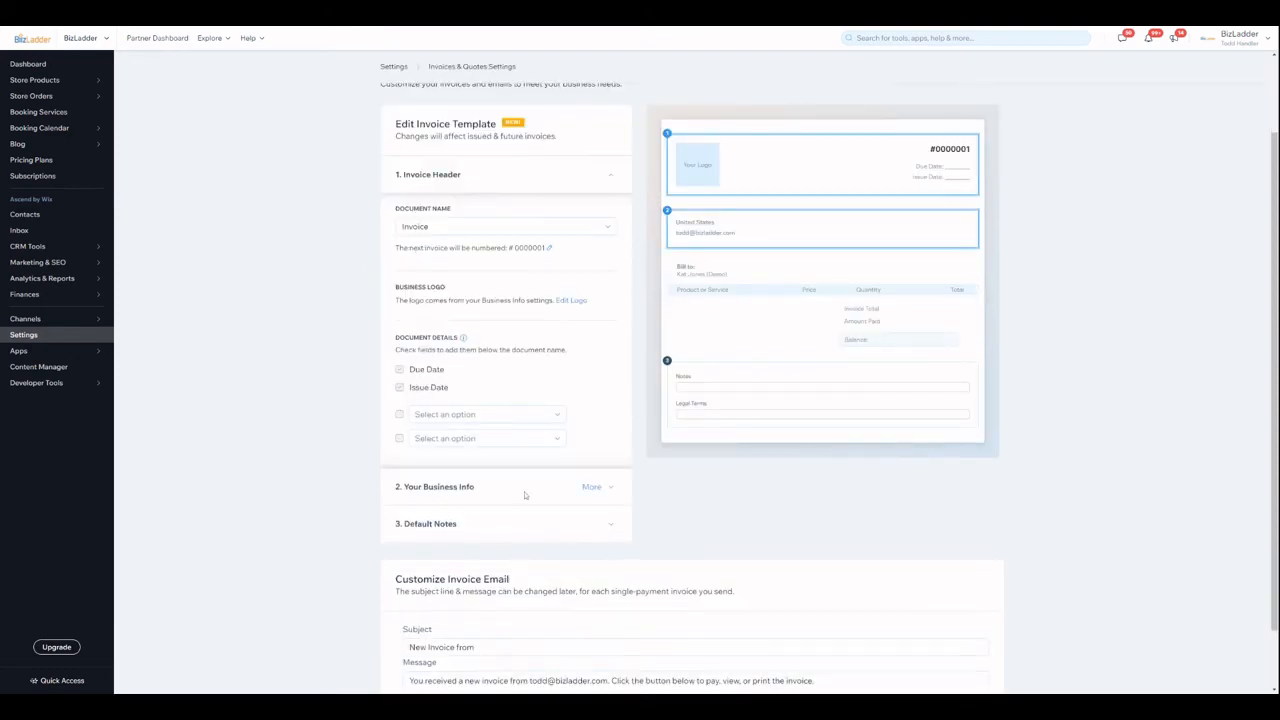
scroll(down, 3)
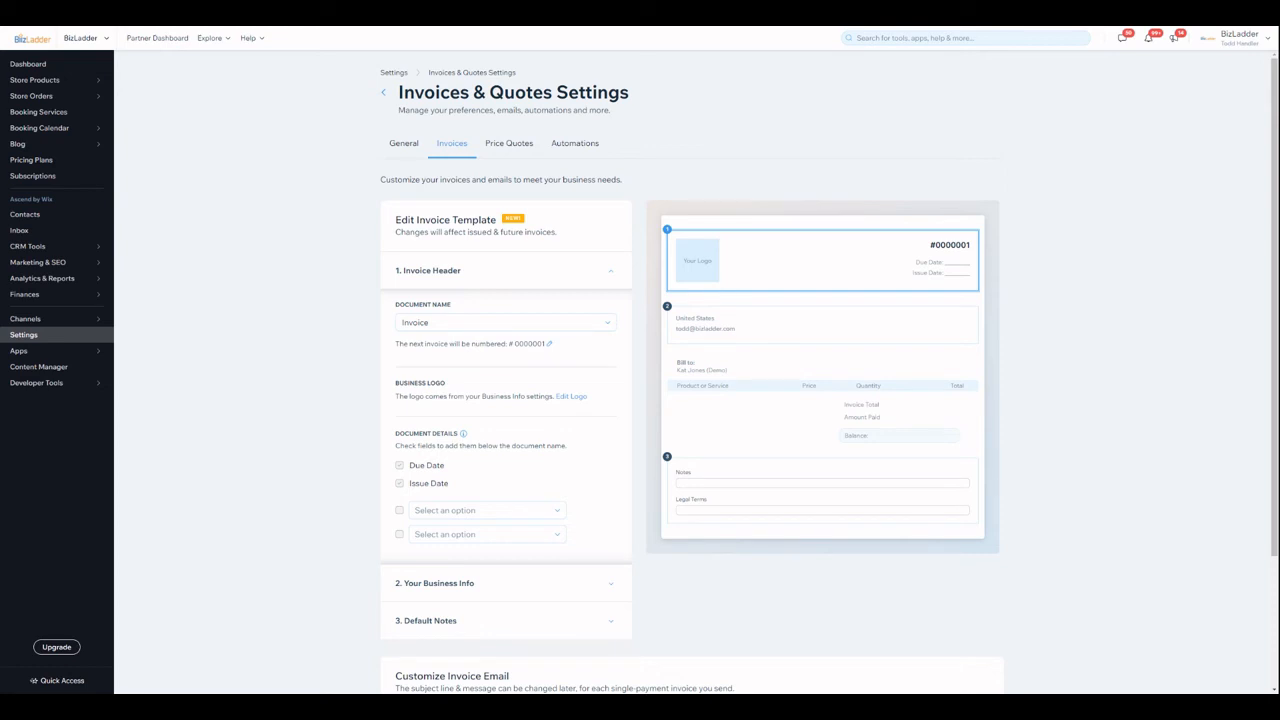
mouse_move(708, 230)
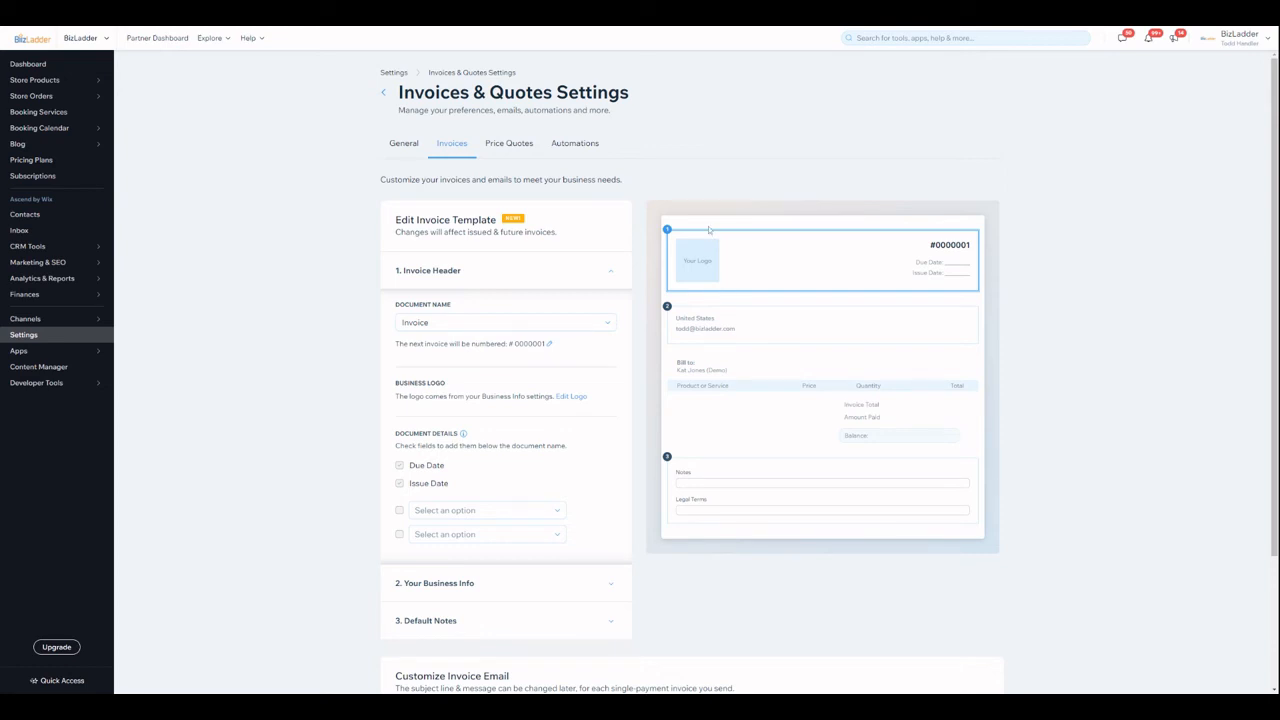